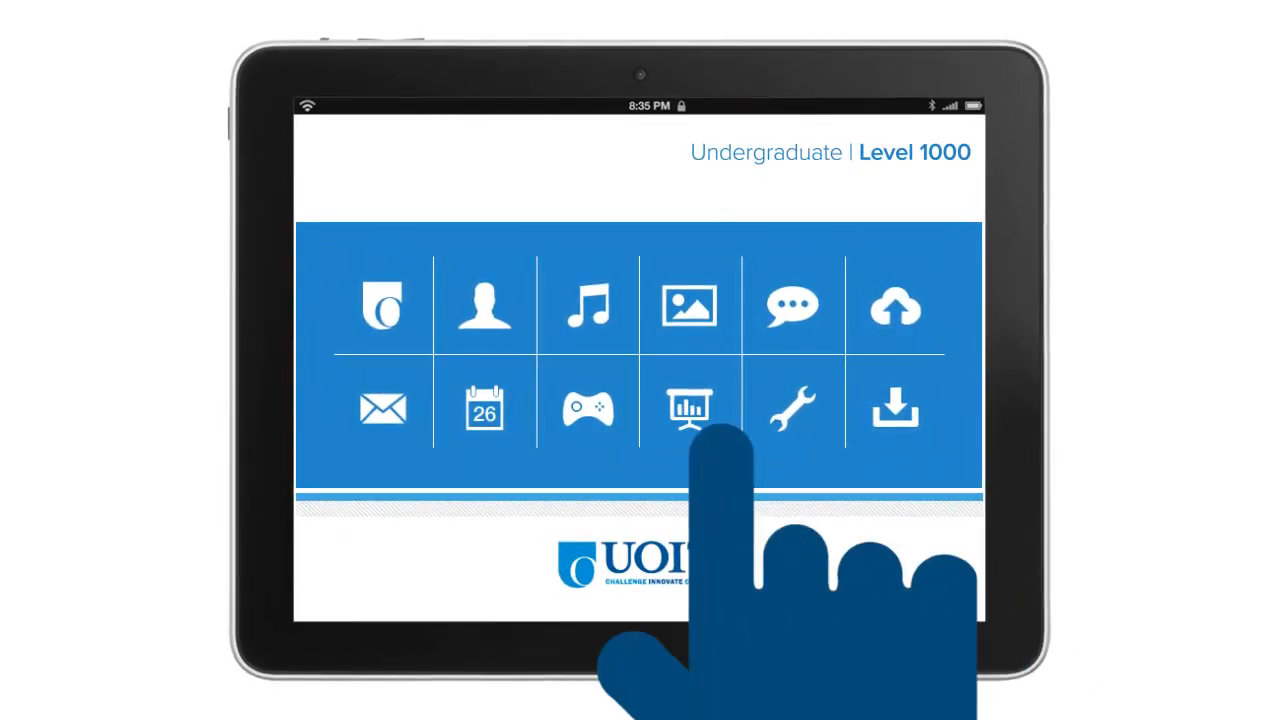
Open the presentations feature from the Undergraduate Level 1000 menu, collapsing the grid to one blue tile
{"action": "left_click", "coordinate": [688, 410]}
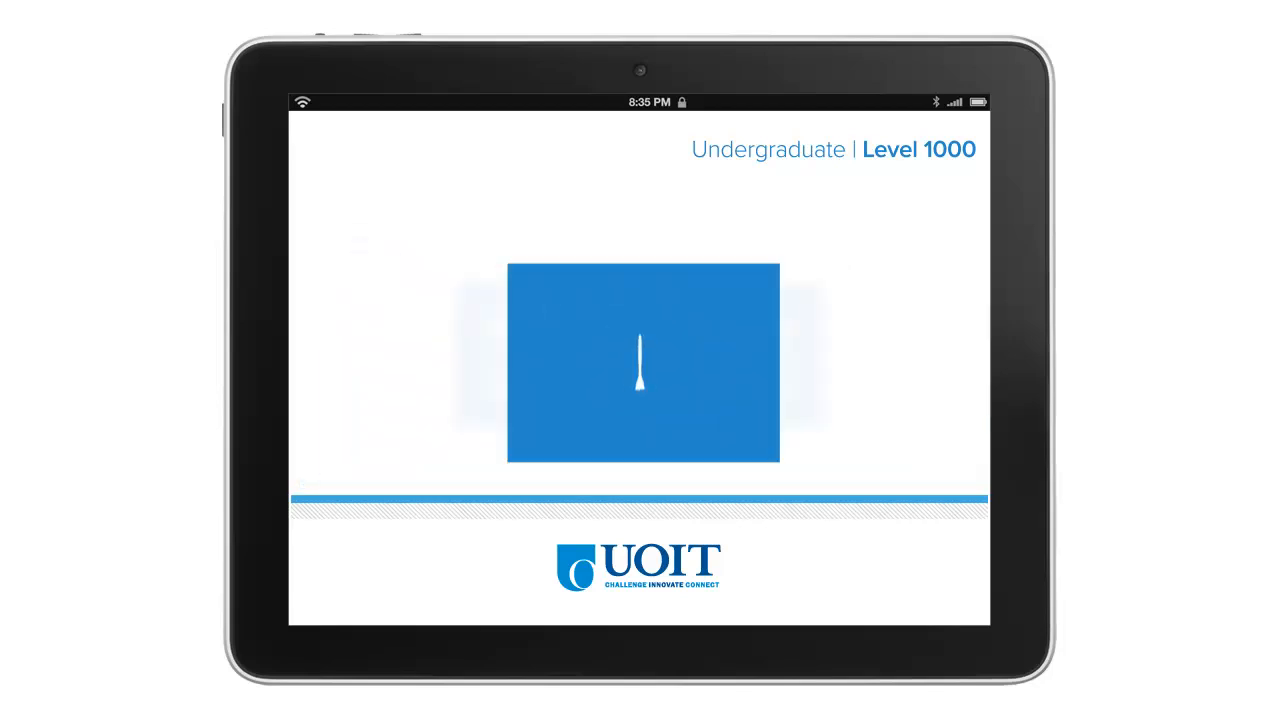